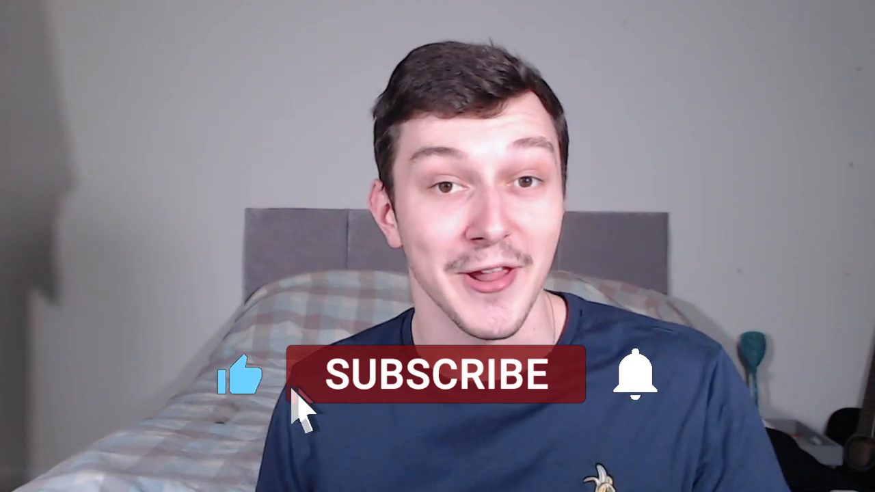
left_click(438, 374)
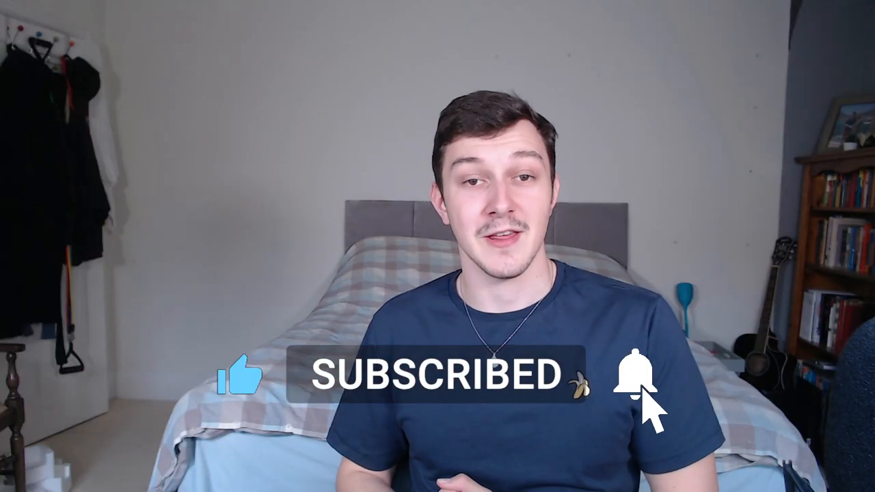
left_click(635, 380)
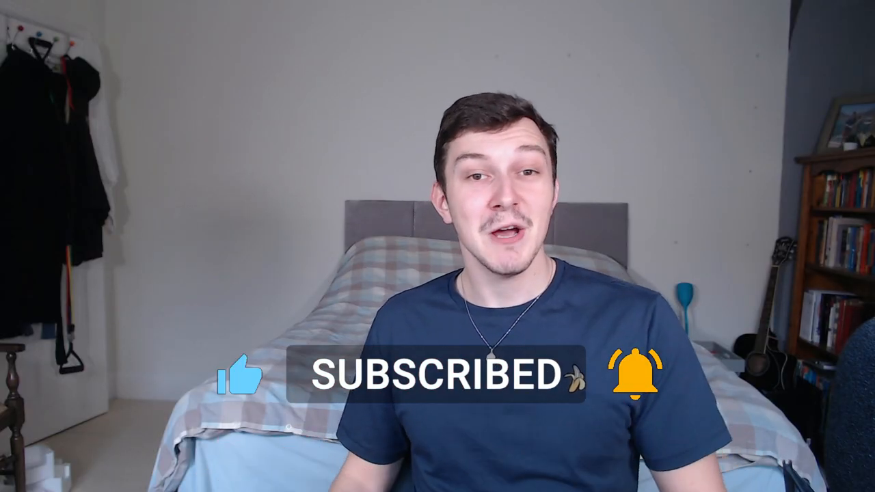